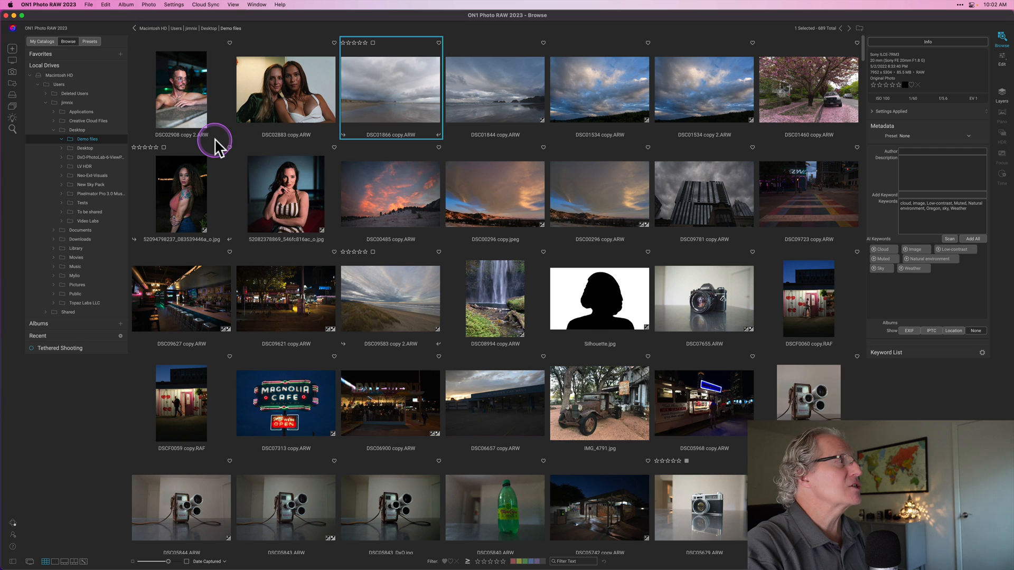
{"action": "mouse_move", "coordinate": [142, 123]}
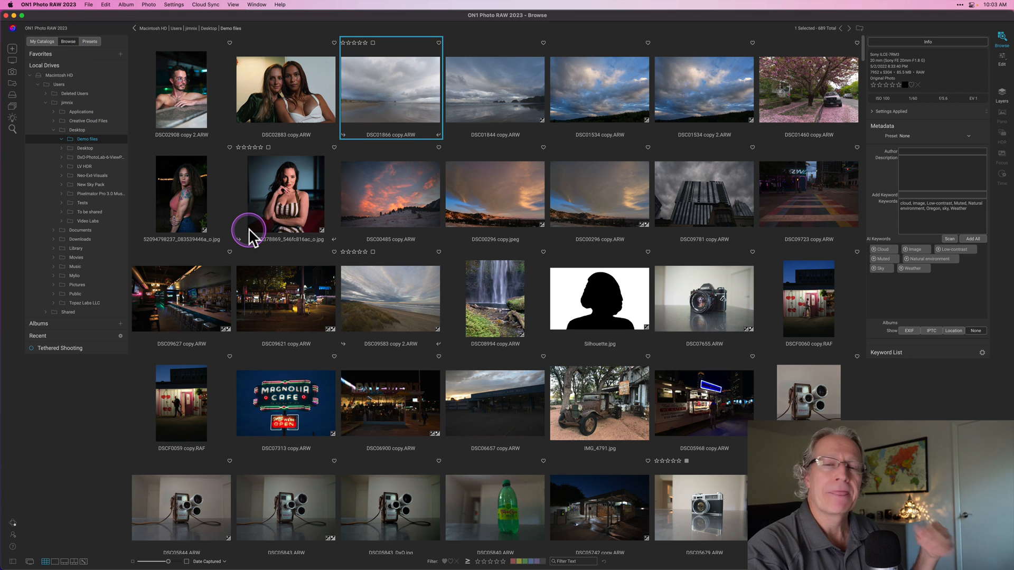
{"action": "mouse_move", "coordinate": [117, 459]}
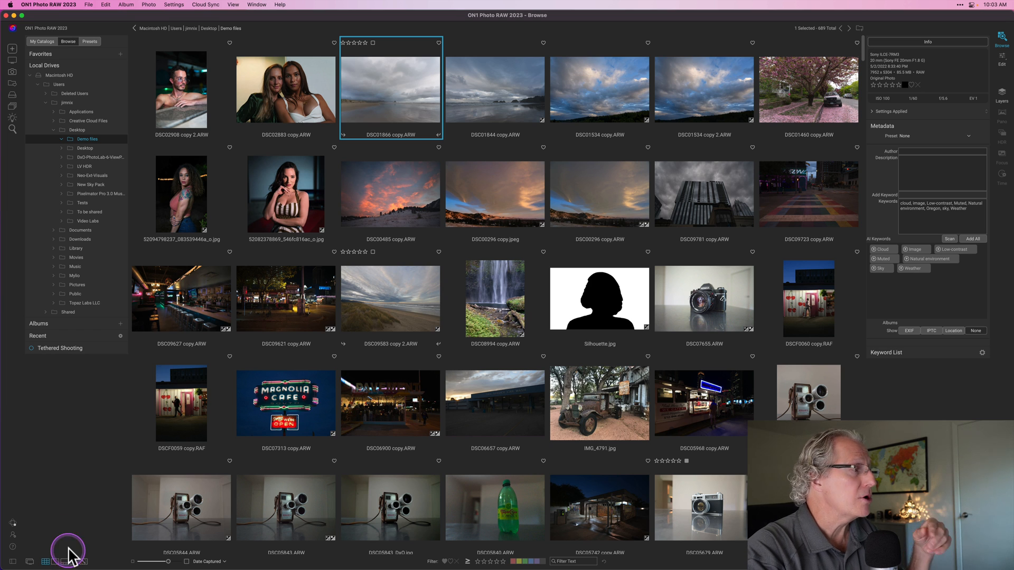
- Browse the photo sort options, then open the movie camera photo DSC05845.ARW for editing
{"action": "left_click", "coordinate": [46, 560]}
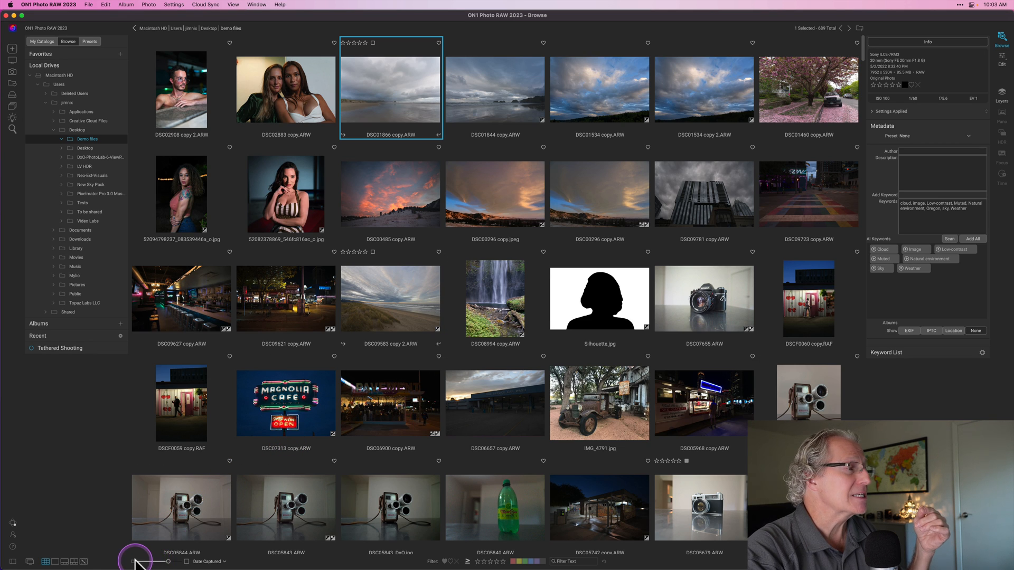
{"action": "left_click", "coordinate": [136, 561]}
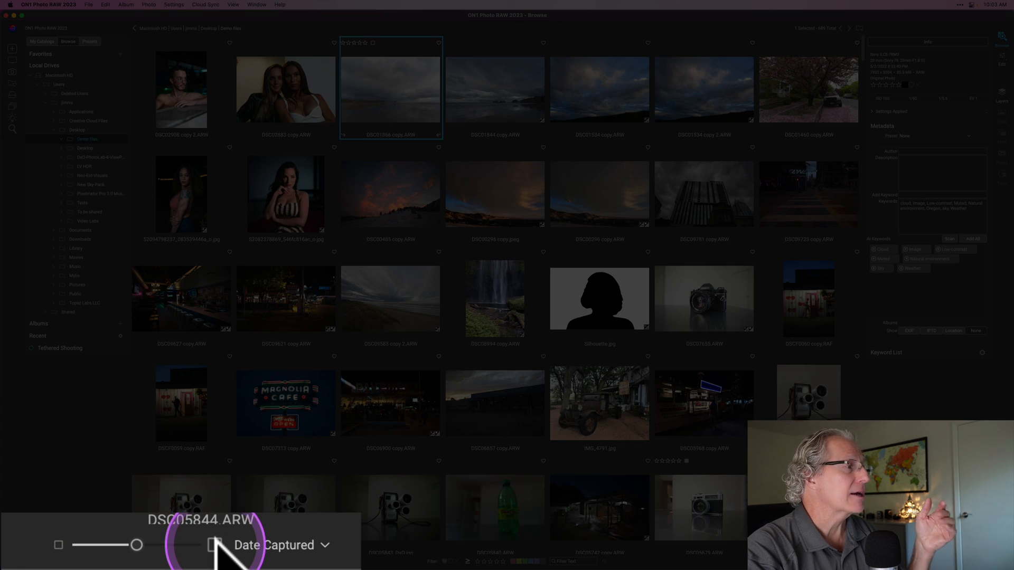
{"action": "left_click", "coordinate": [279, 544]}
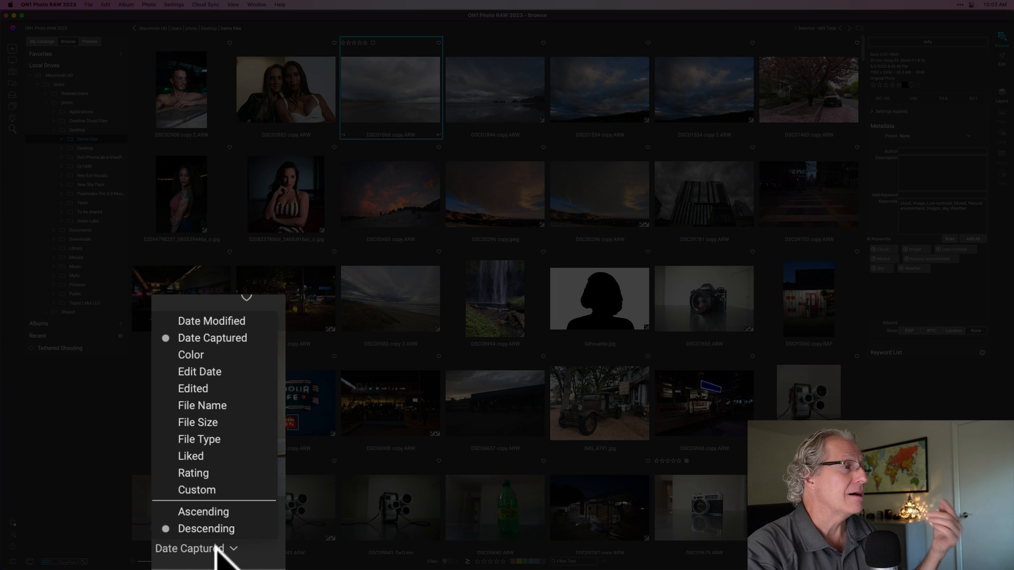
{"action": "left_click", "coordinate": [213, 338]}
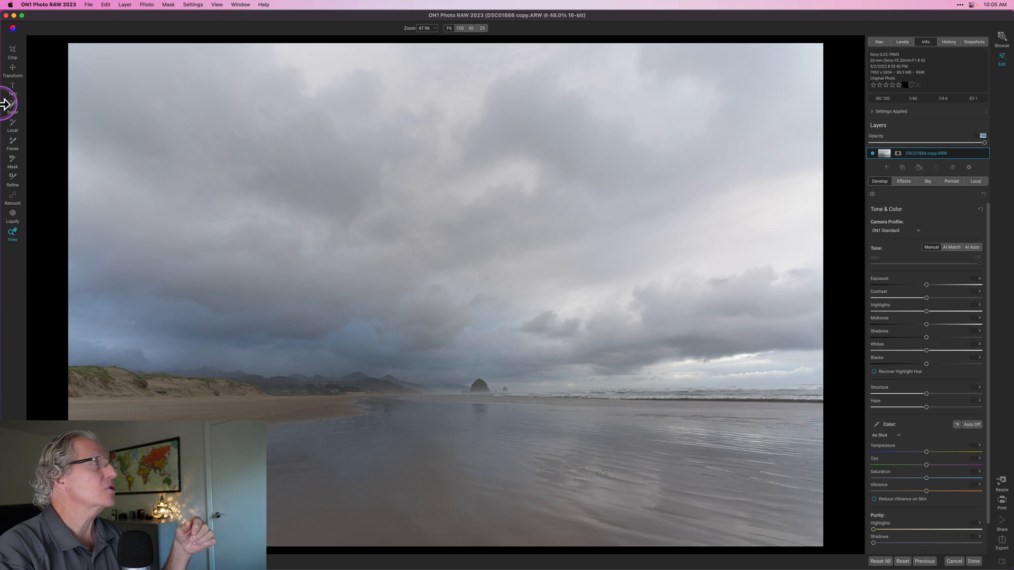
{"action": "left_click", "coordinate": [12, 103]}
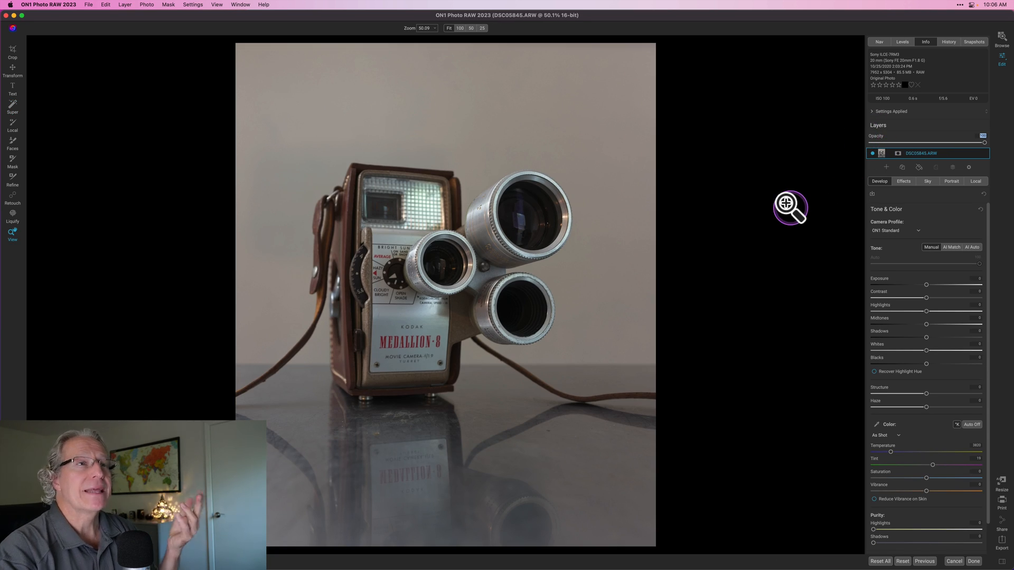
{"action": "mouse_move", "coordinate": [890, 247]}
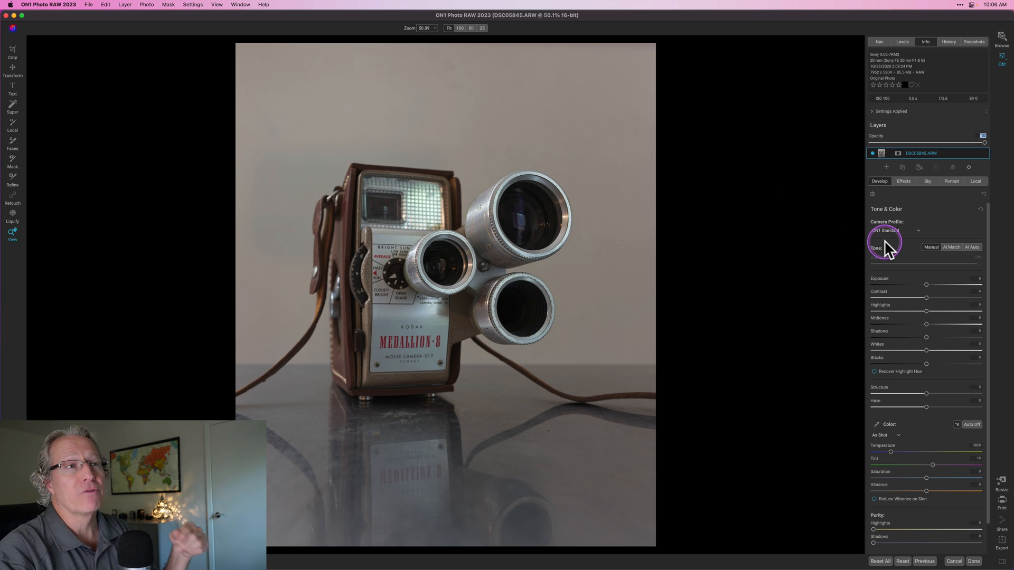
- Expand Tone & Color to review it, then fold it closed again
{"action": "left_click", "coordinate": [886, 209]}
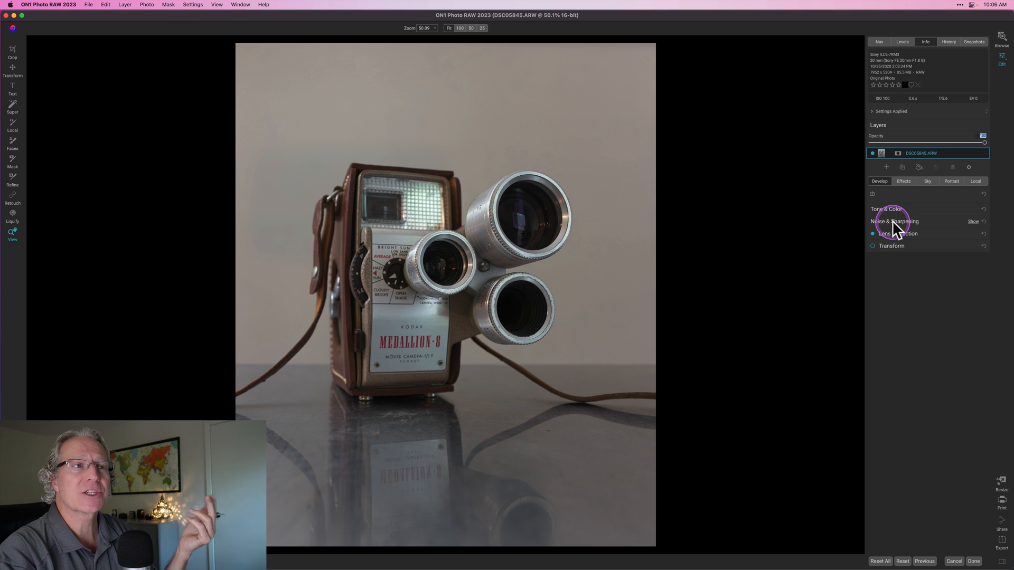
{"action": "left_click", "coordinate": [887, 209]}
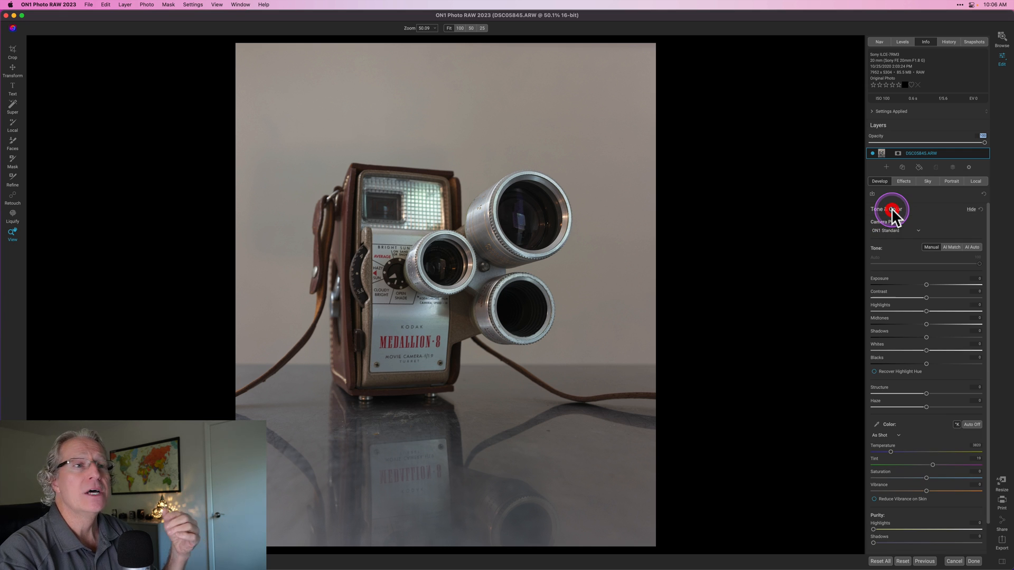
{"action": "left_click", "coordinate": [889, 209]}
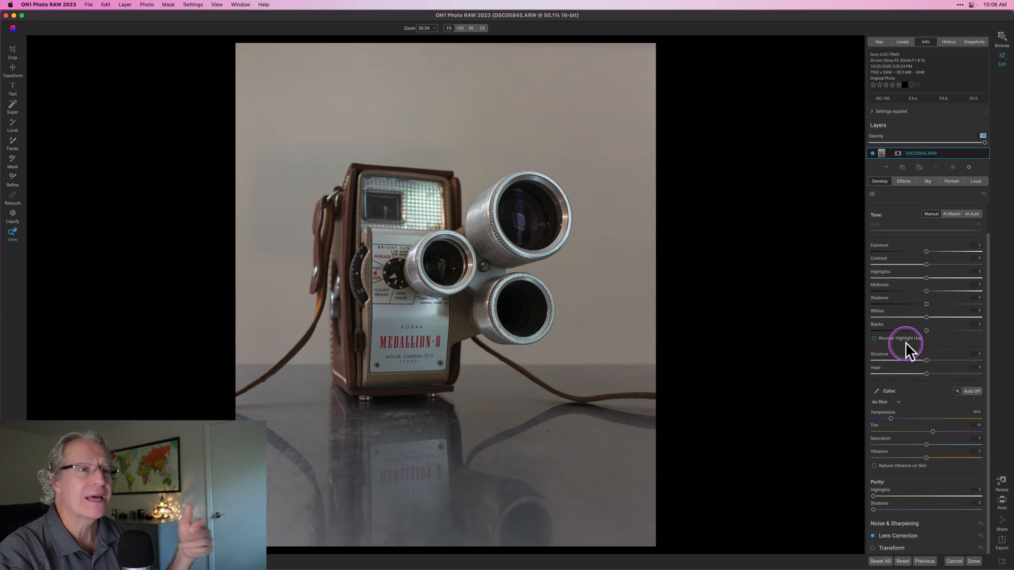
{"action": "mouse_move", "coordinate": [918, 456]}
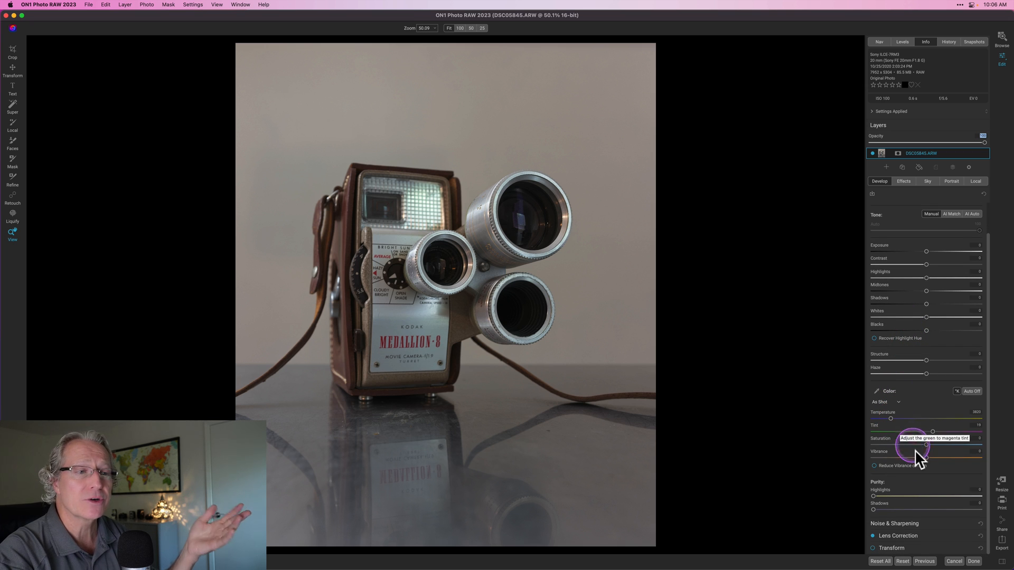
{"action": "left_click", "coordinate": [887, 209]}
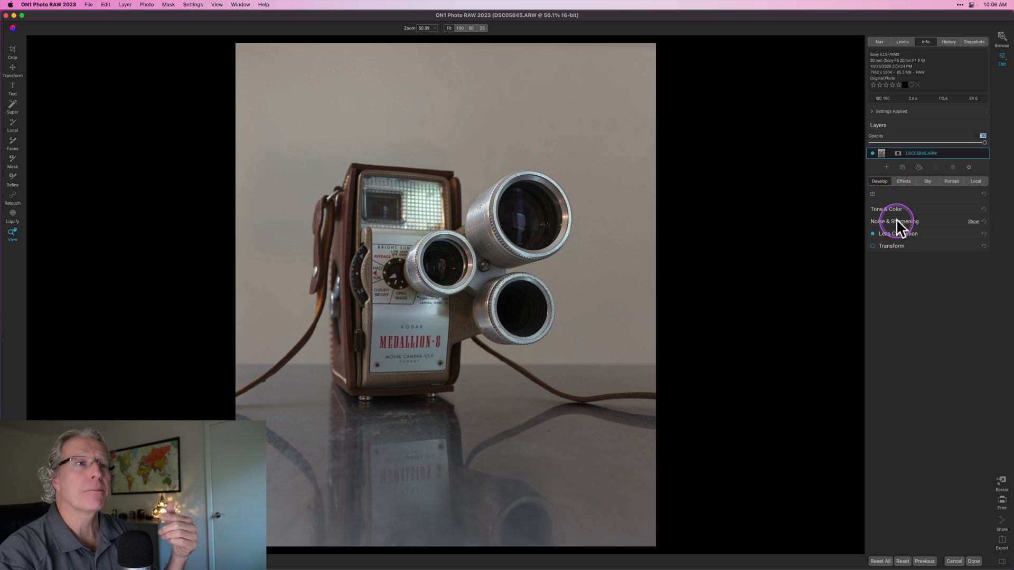
- Expand Noise & Sharpening to reveal its zeroed noise reduction and sharpening controls
{"action": "left_click", "coordinate": [895, 222]}
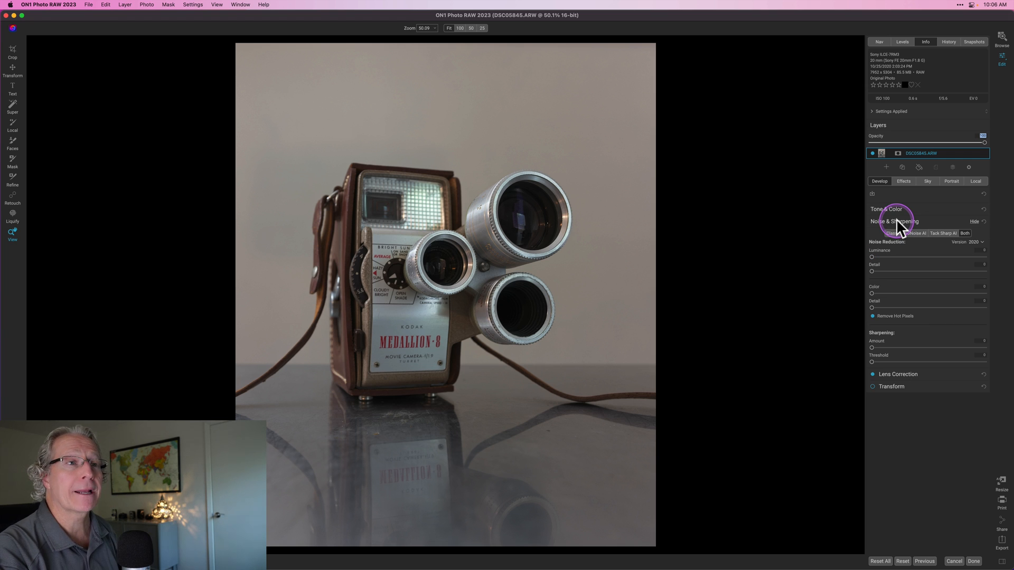
{"action": "mouse_move", "coordinate": [913, 233]}
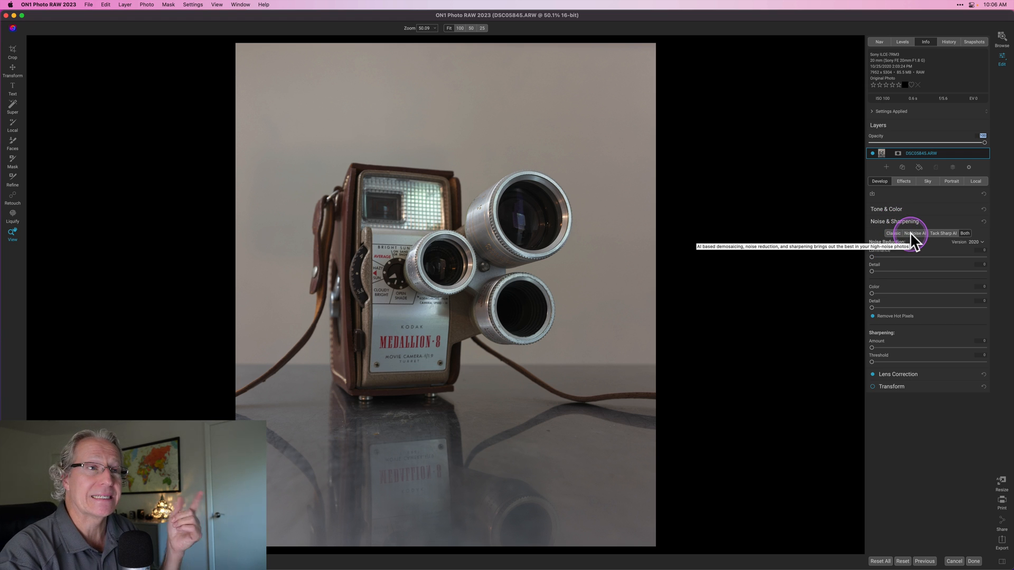
{"action": "mouse_move", "coordinate": [941, 233]}
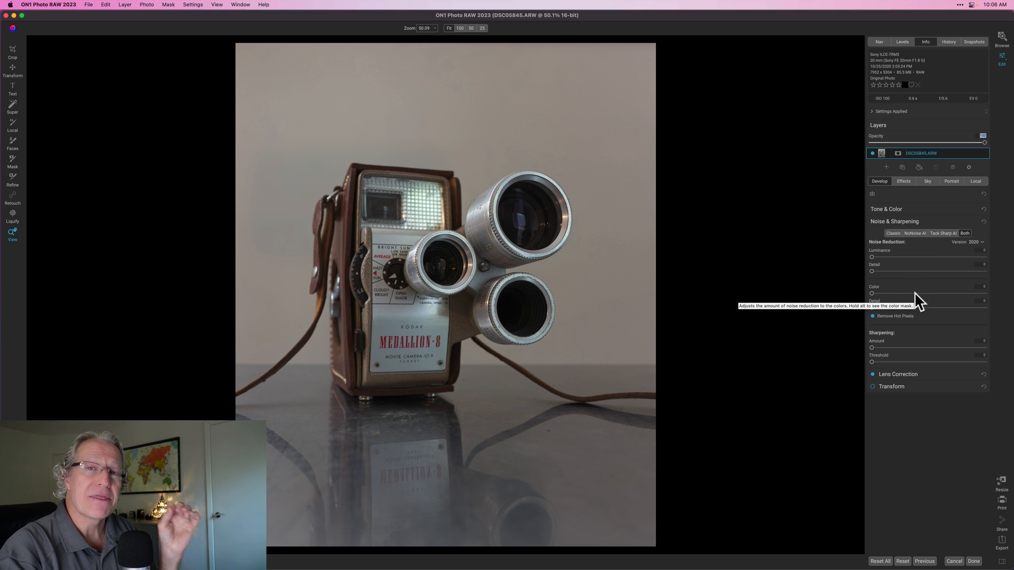
{"action": "left_click", "coordinate": [945, 233]}
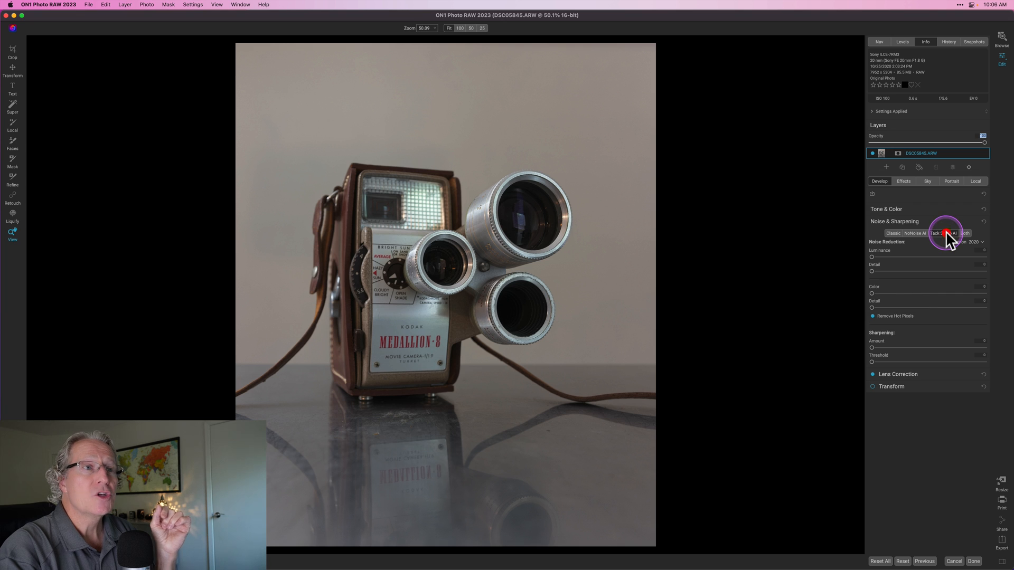
- Select Tack Sharp AI sharpening for the camera photo, deblur at 100
{"action": "left_click", "coordinate": [944, 234]}
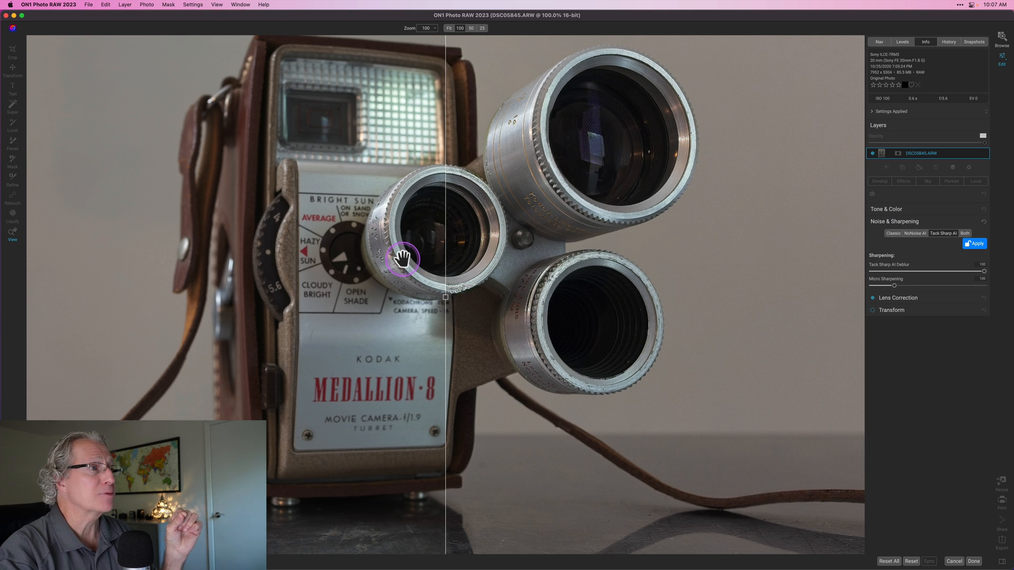
{"action": "mouse_move", "coordinate": [445, 299]}
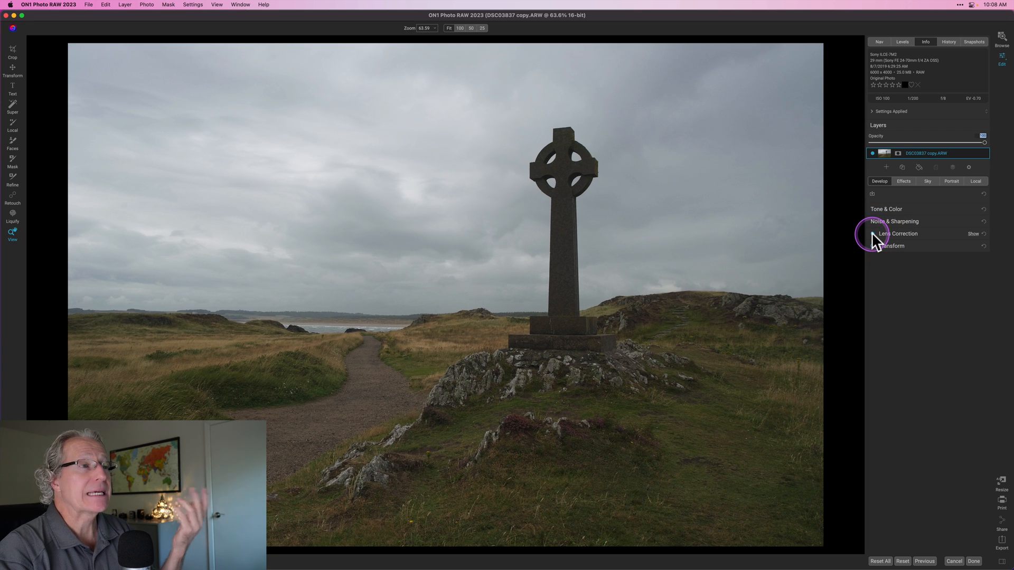
{"action": "left_click", "coordinate": [873, 234]}
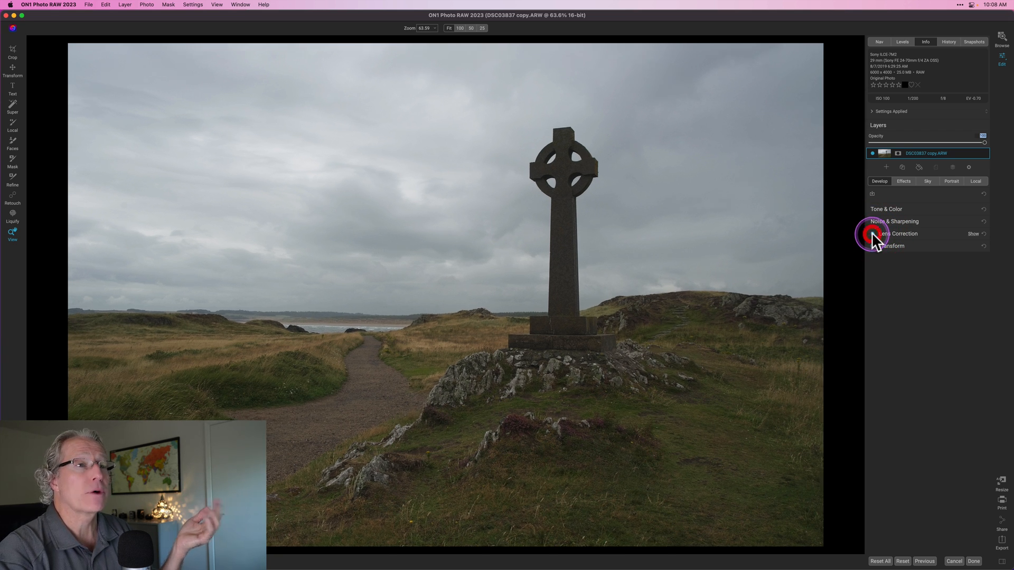
{"action": "left_click", "coordinate": [898, 234]}
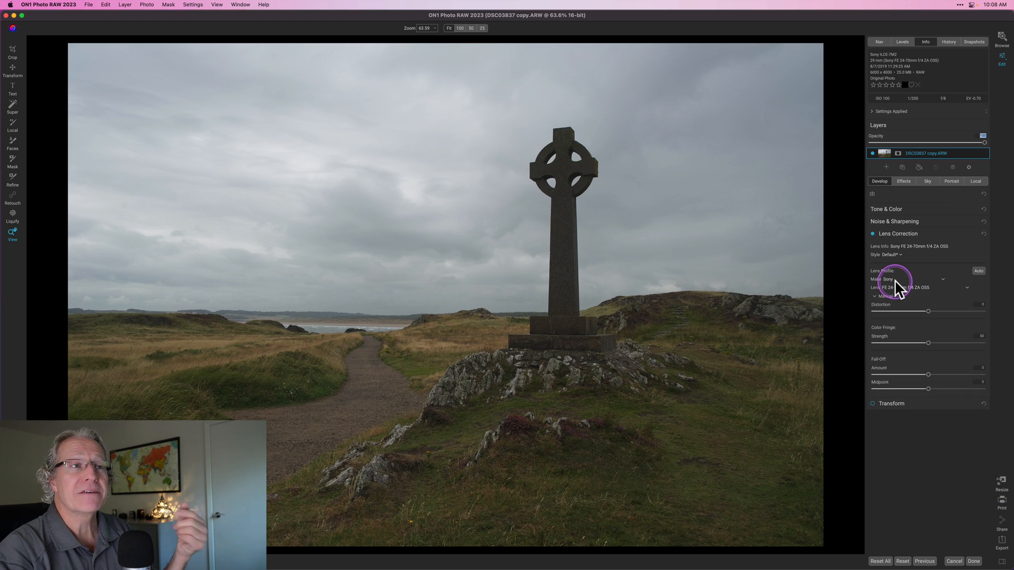
{"action": "left_click", "coordinate": [908, 280]}
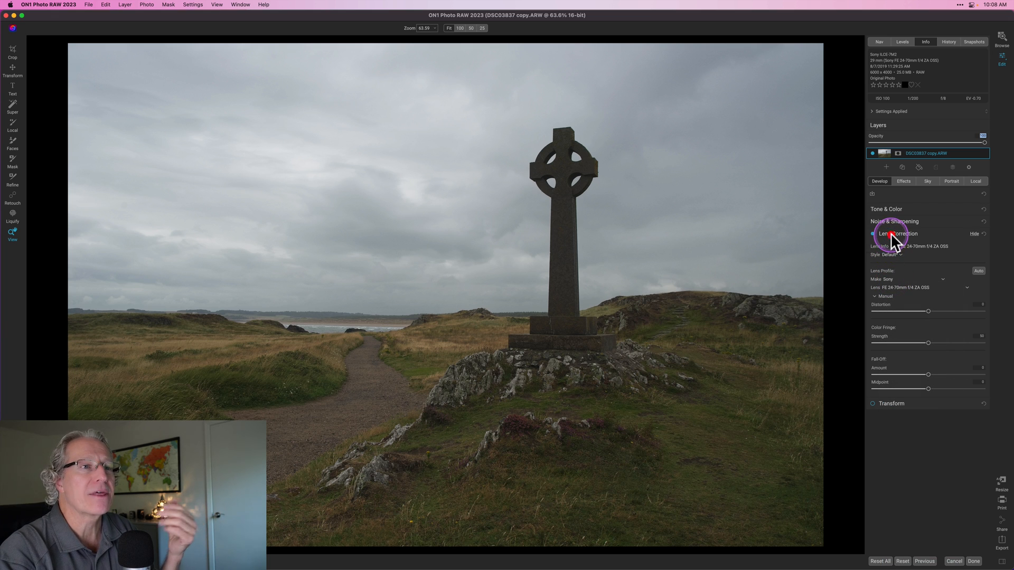
{"action": "left_click", "coordinate": [898, 233]}
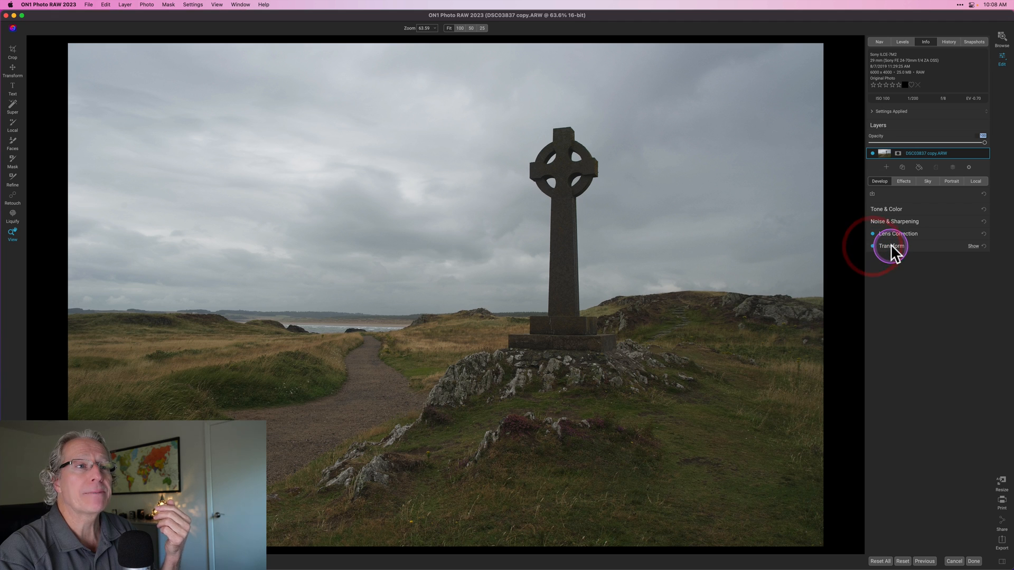
- Switch to the Effects tab and open the Filters browser for the Celtic cross photo
{"action": "left_click", "coordinate": [890, 245]}
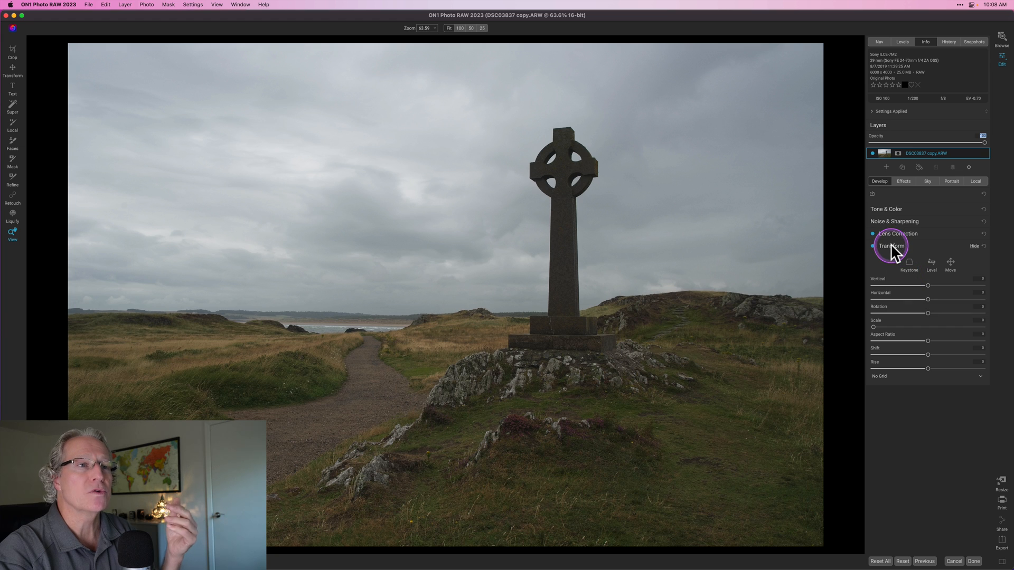
{"action": "left_click", "coordinate": [973, 245]}
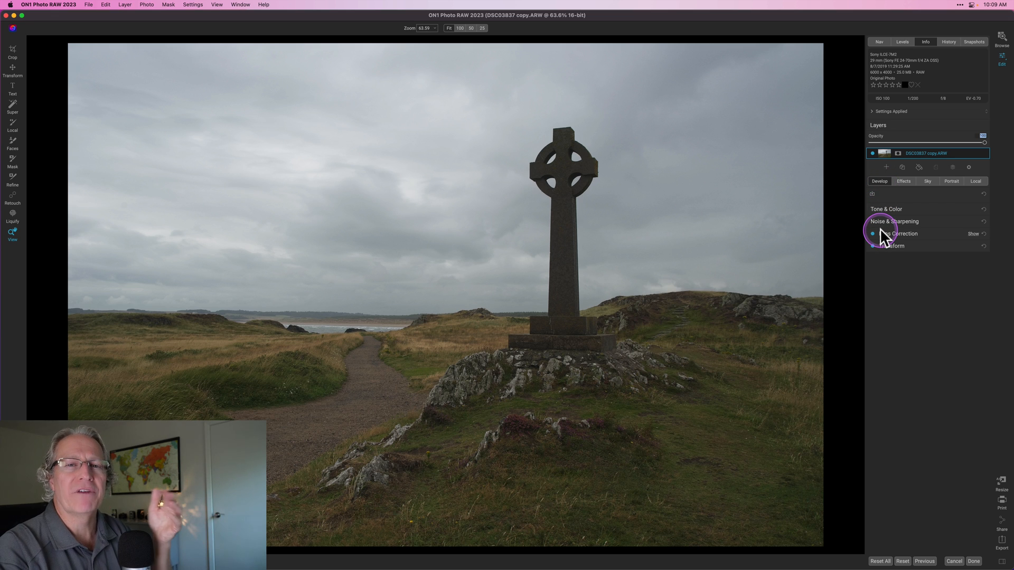
{"action": "left_click", "coordinate": [902, 181]}
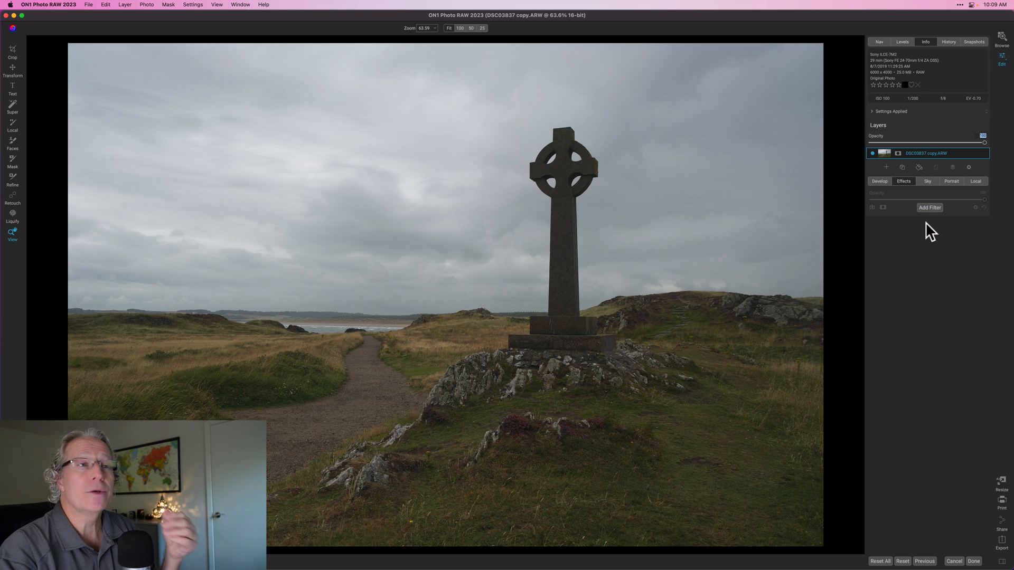
{"action": "left_click", "coordinate": [929, 207]}
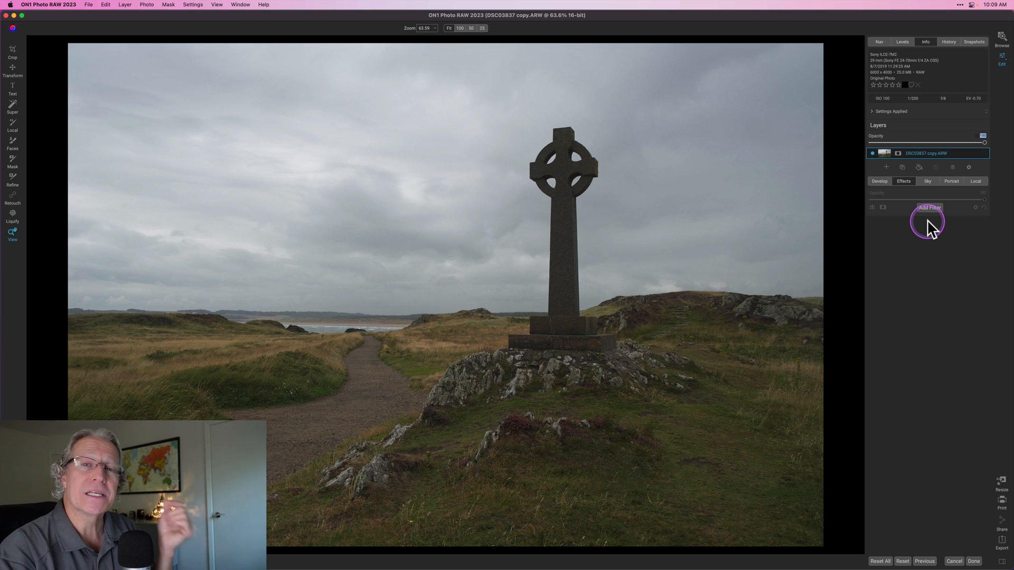
{"action": "left_click", "coordinate": [928, 207]}
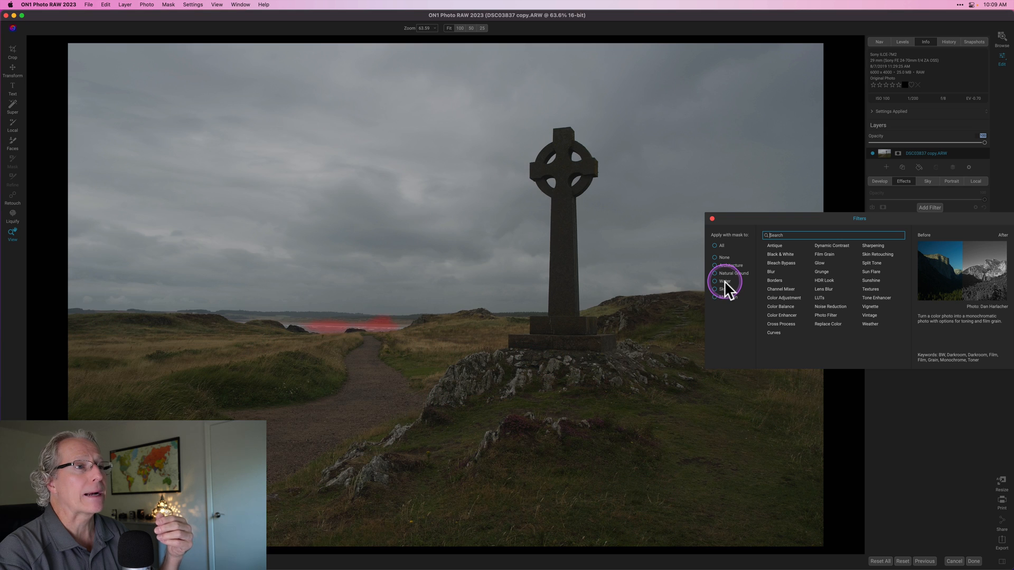
- Mask the new filter to Natural Ground and Mountain, then choose Dynamic Contrast
{"action": "left_click", "coordinate": [715, 297]}
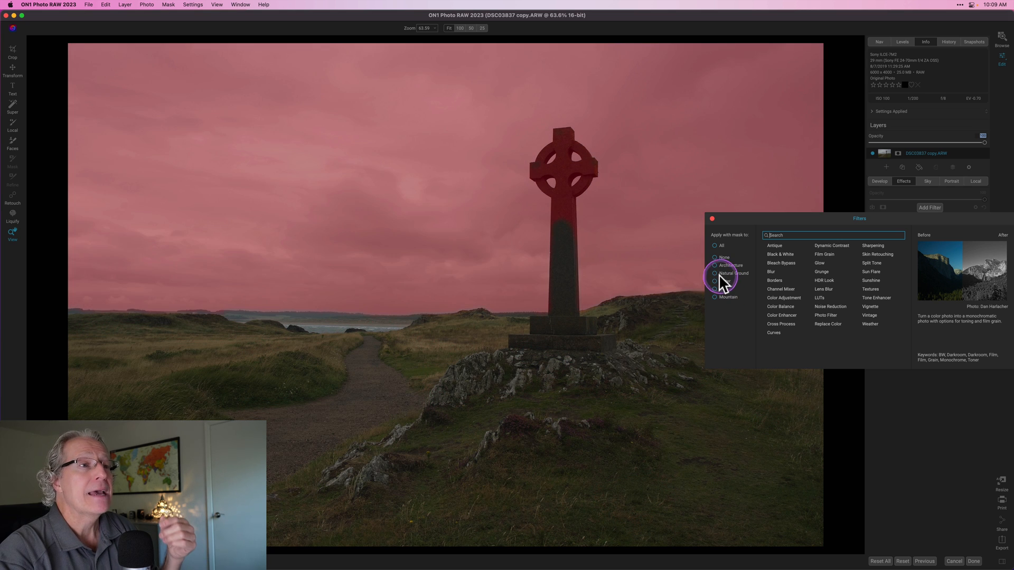
{"action": "left_click", "coordinate": [715, 281]}
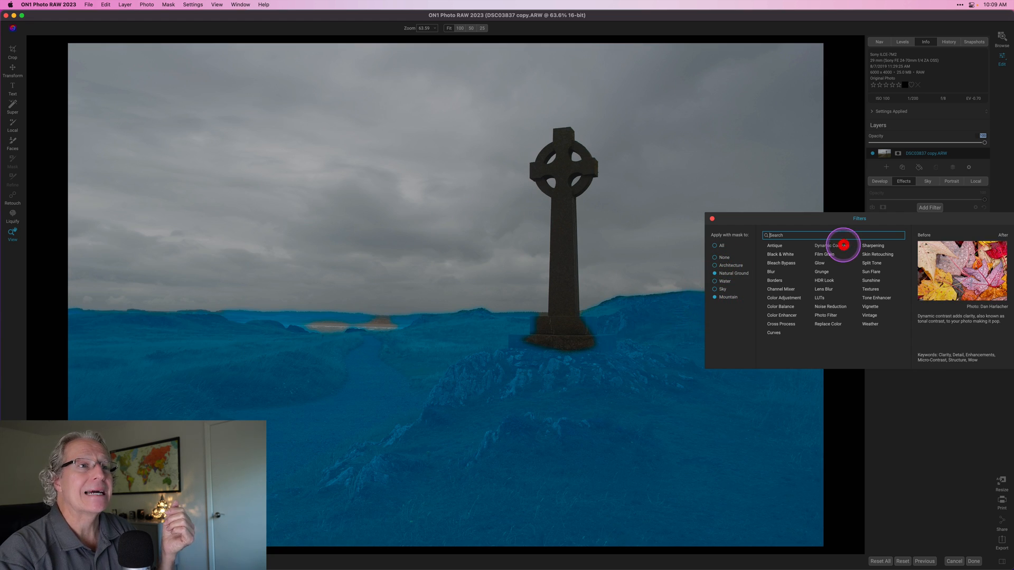
{"action": "left_click", "coordinate": [835, 246]}
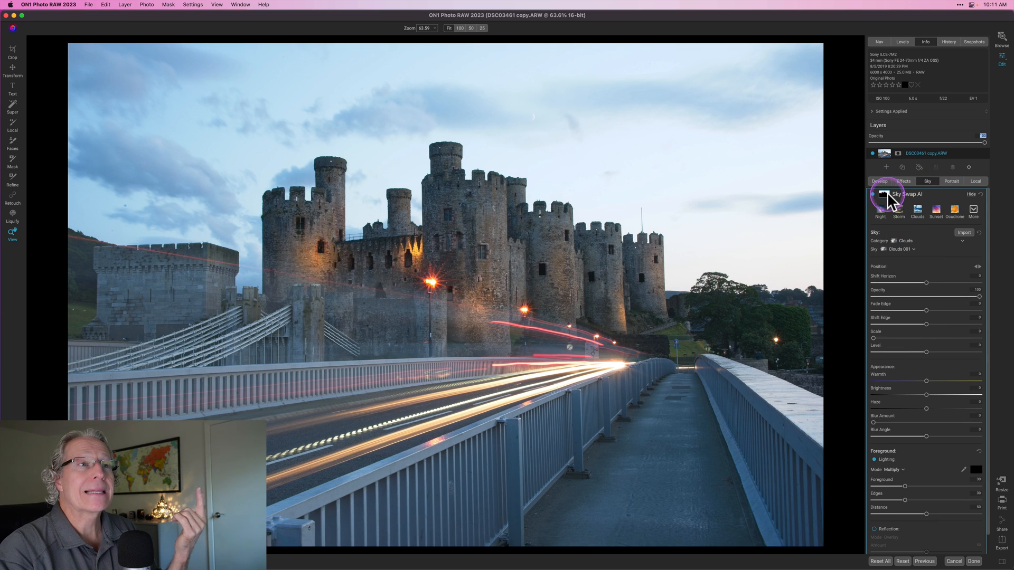
{"action": "left_click", "coordinate": [938, 238]}
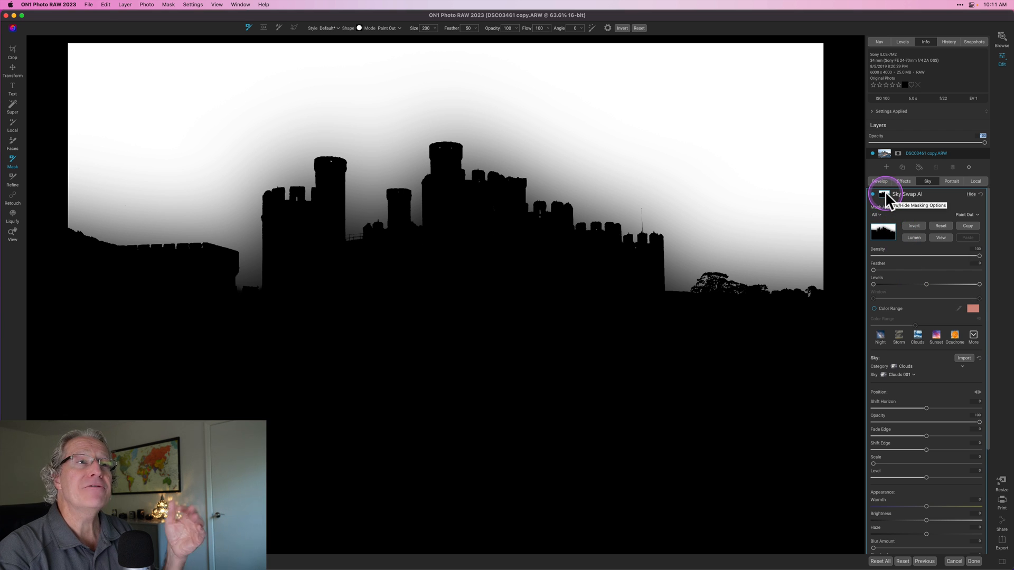
{"action": "left_click", "coordinate": [887, 194]}
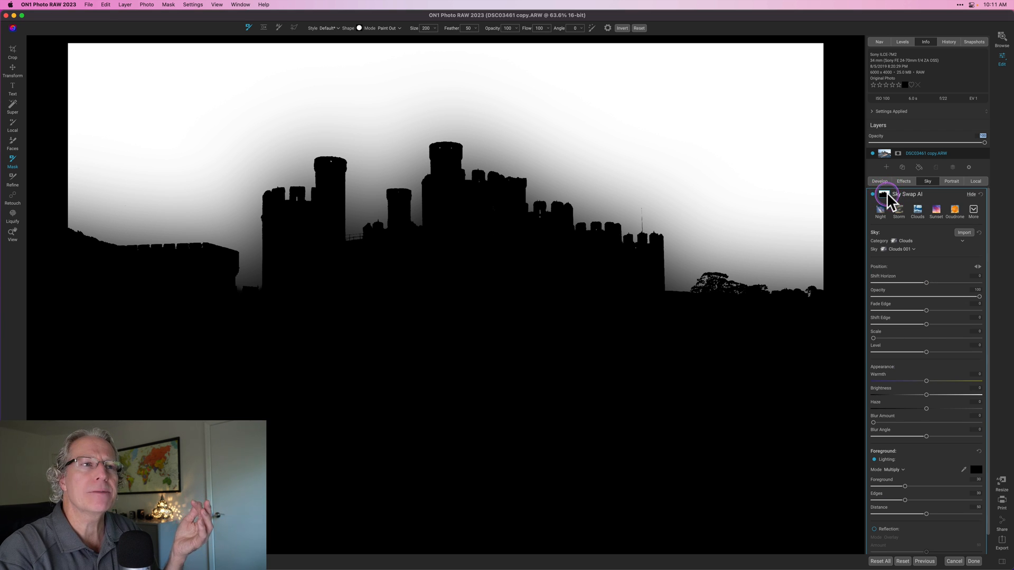
{"action": "left_click", "coordinate": [873, 194]}
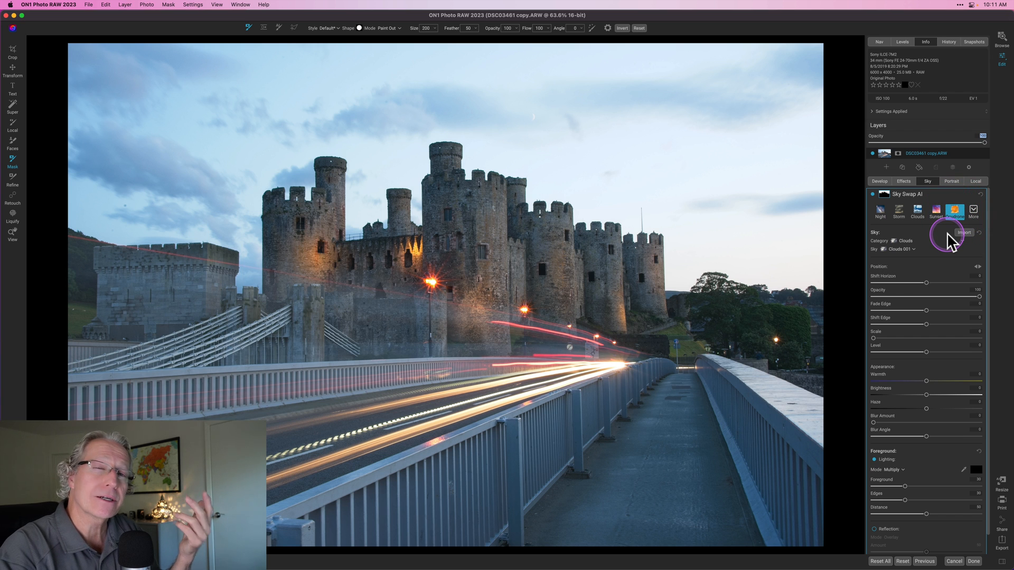
- Swap in the orange Ocutrone Tropical Sunset sky on the castle photo
{"action": "left_click", "coordinate": [954, 213]}
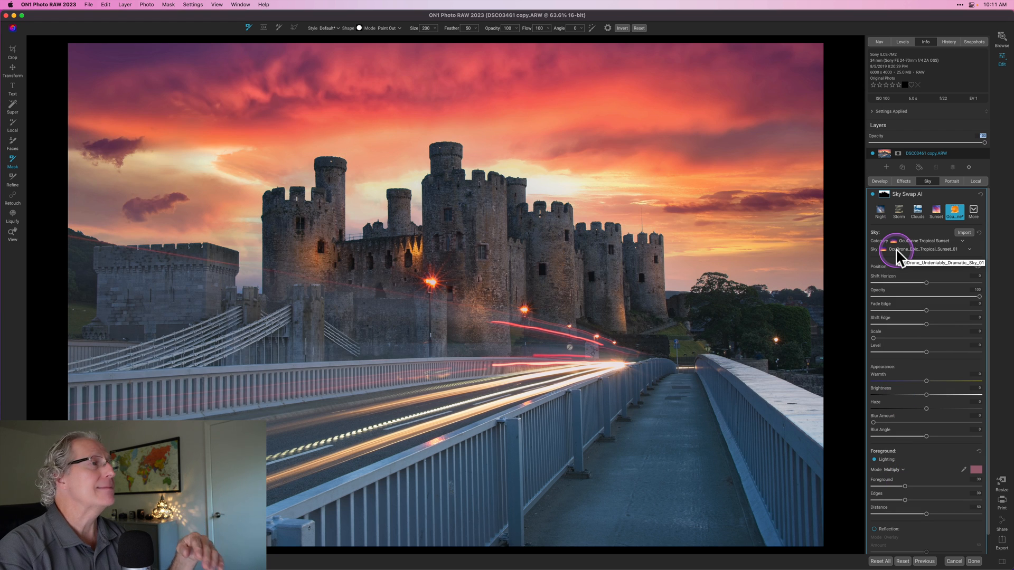
{"action": "mouse_move", "coordinate": [931, 317]}
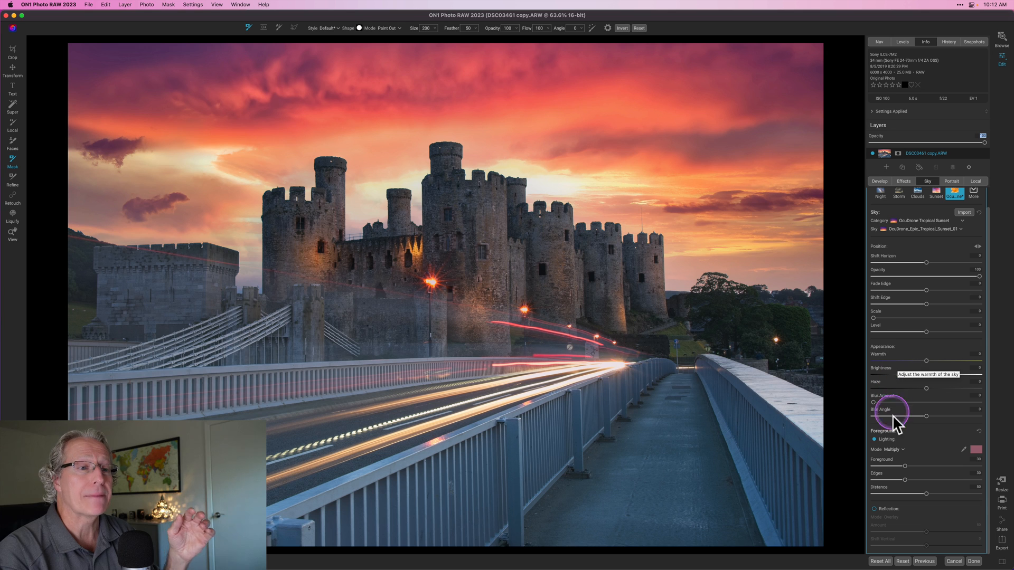
{"action": "mouse_move", "coordinate": [880, 514]}
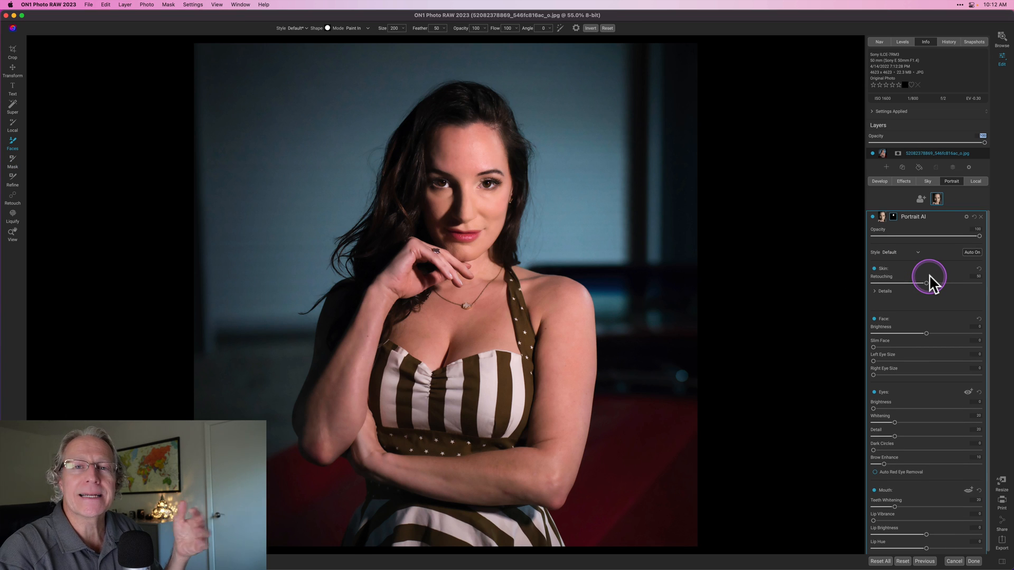
{"action": "mouse_move", "coordinate": [921, 207]}
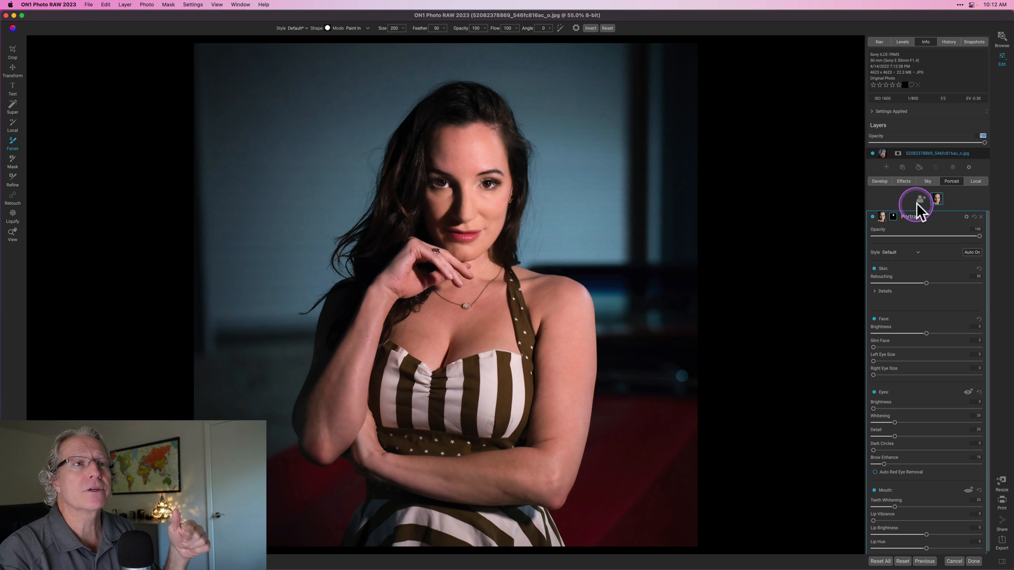
{"action": "mouse_move", "coordinate": [922, 204]}
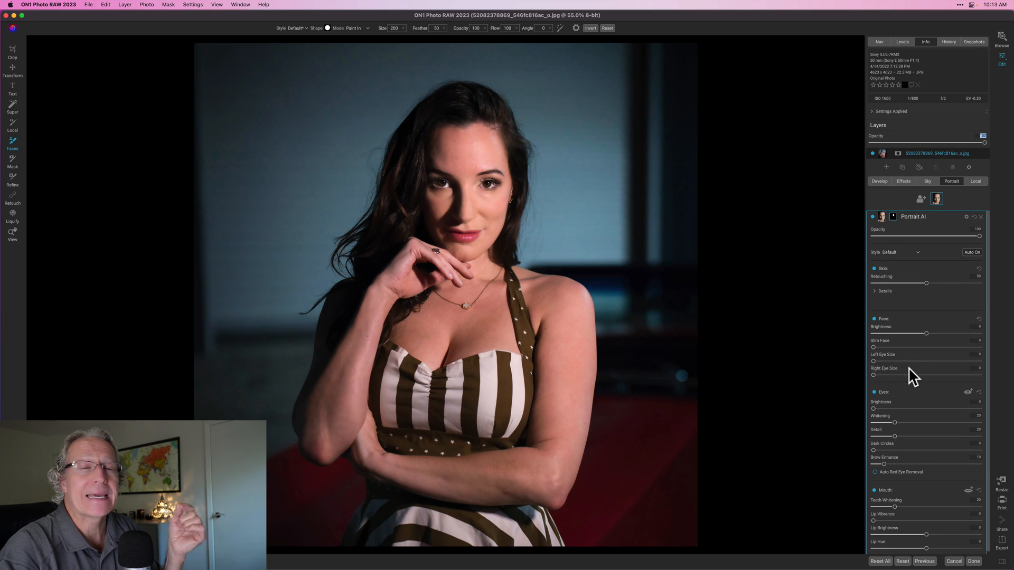
{"action": "mouse_move", "coordinate": [915, 251]}
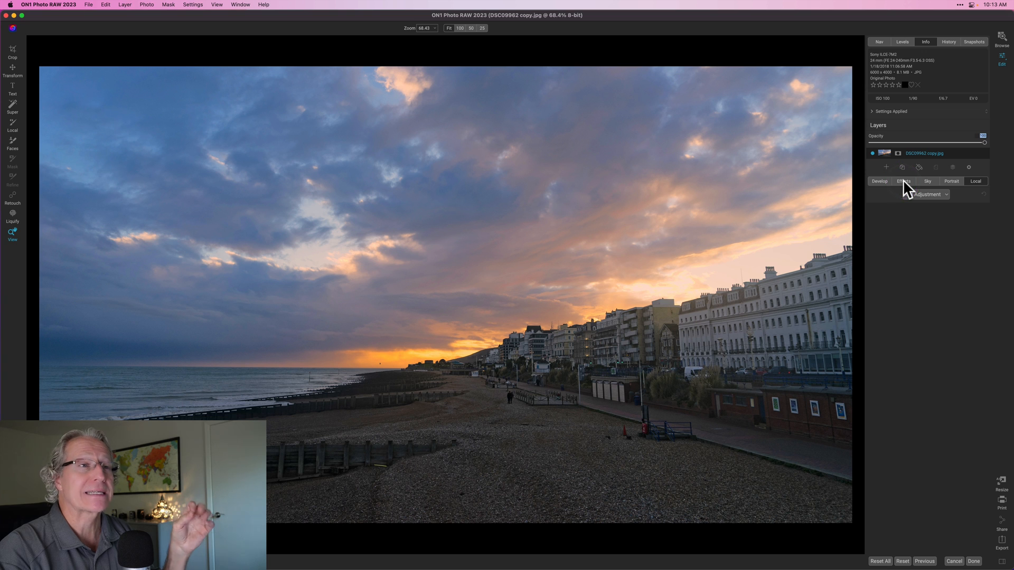
- Add a new local adjustment layer from the Local tab
{"action": "left_click", "coordinate": [975, 181]}
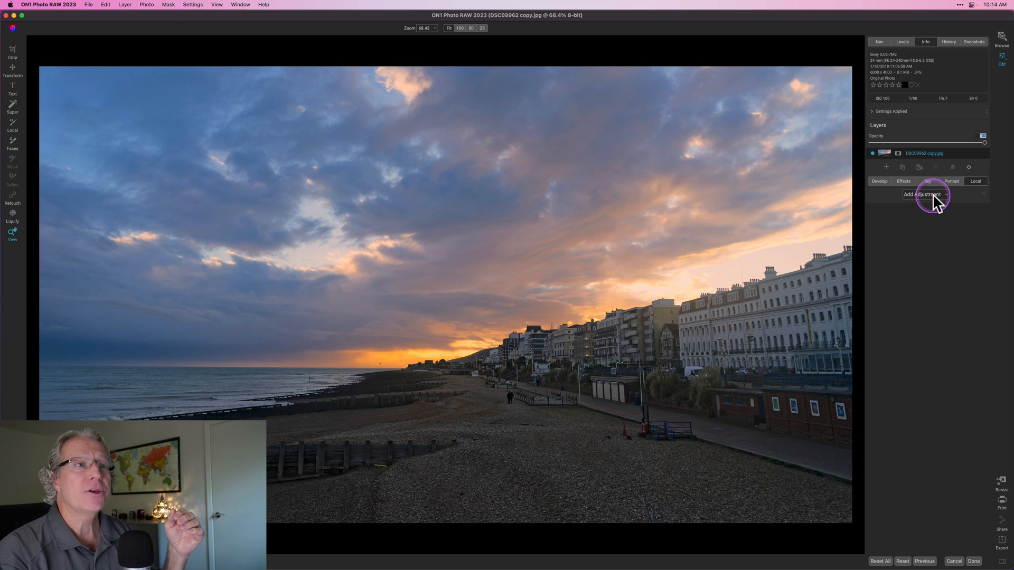
{"action": "left_click", "coordinate": [924, 195]}
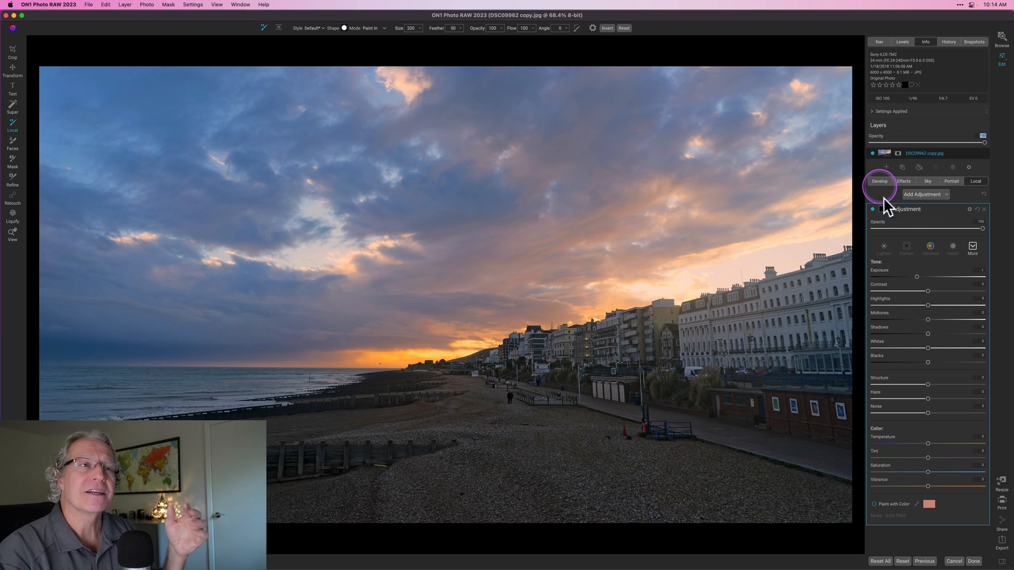
{"action": "mouse_move", "coordinate": [899, 264]}
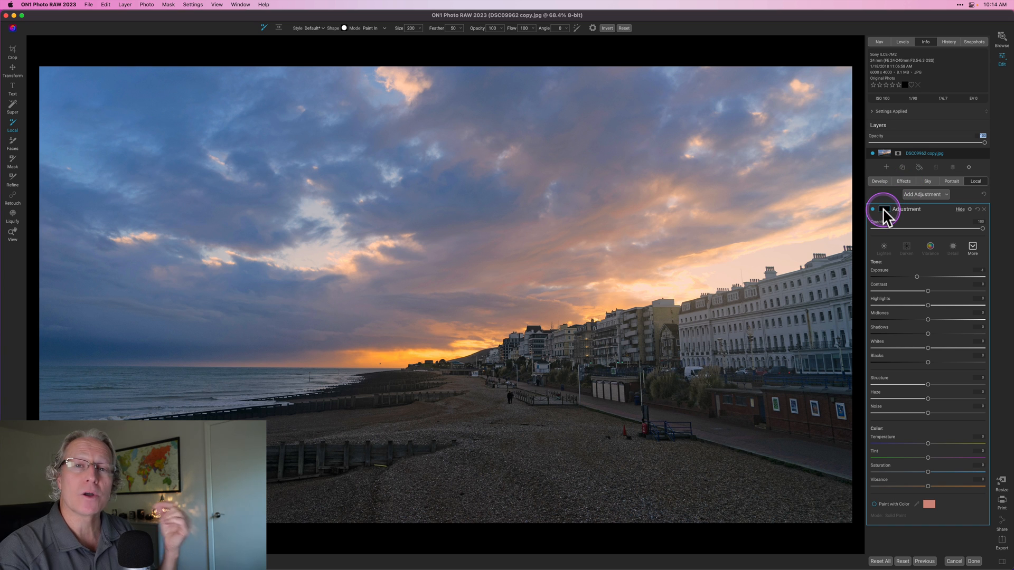
- Set the adjustment's Mask AI areas to Architecture and Man-Made Ground
{"action": "left_click", "coordinate": [882, 209]}
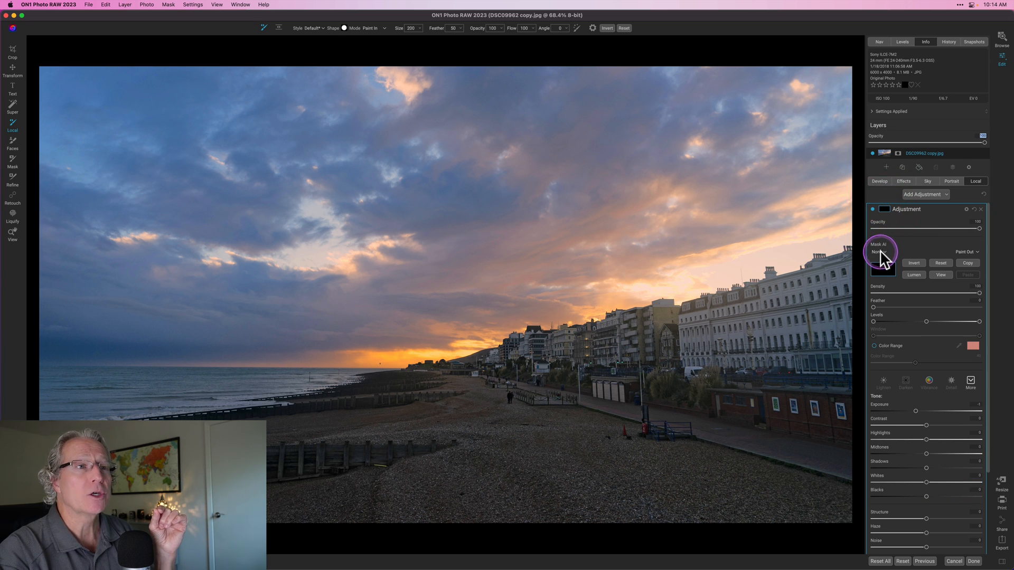
{"action": "left_click", "coordinate": [878, 251]}
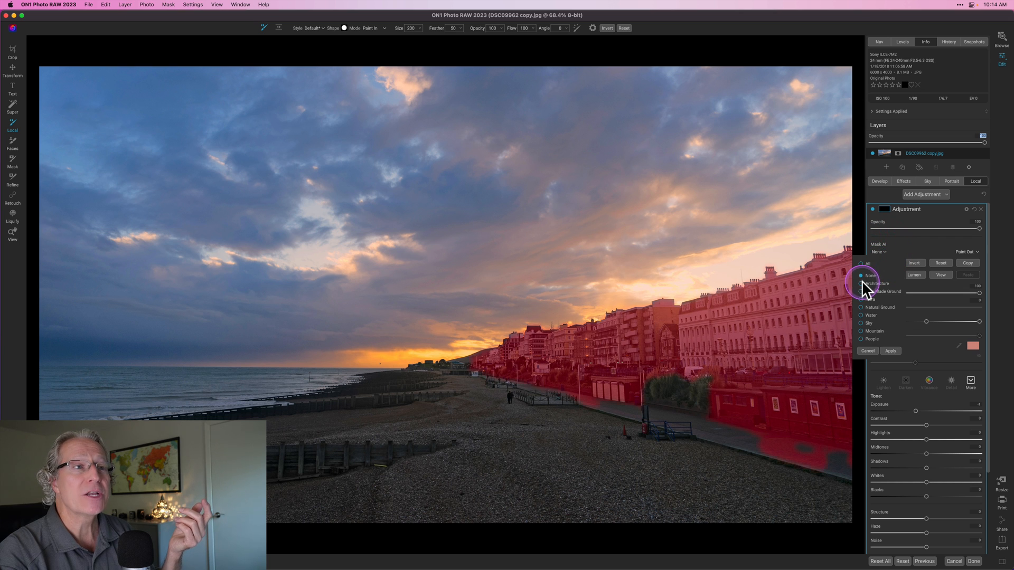
{"action": "left_click", "coordinate": [861, 283]}
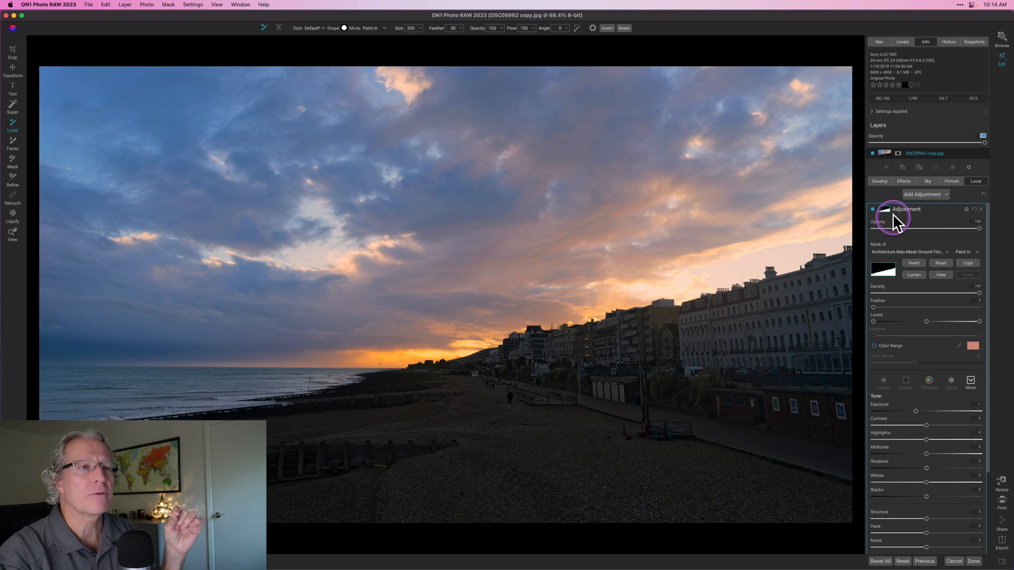
{"action": "mouse_move", "coordinate": [887, 215]}
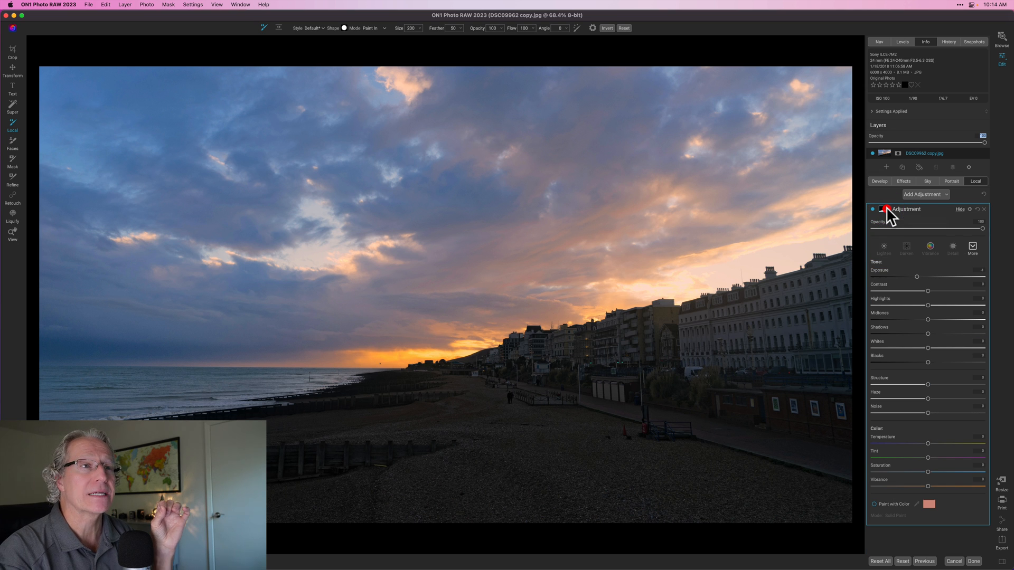
- Raise the local adjustment's Exposure to about 0.4
{"action": "left_click_drag", "start_coordinate": [916, 277], "coordinate": [924, 277]}
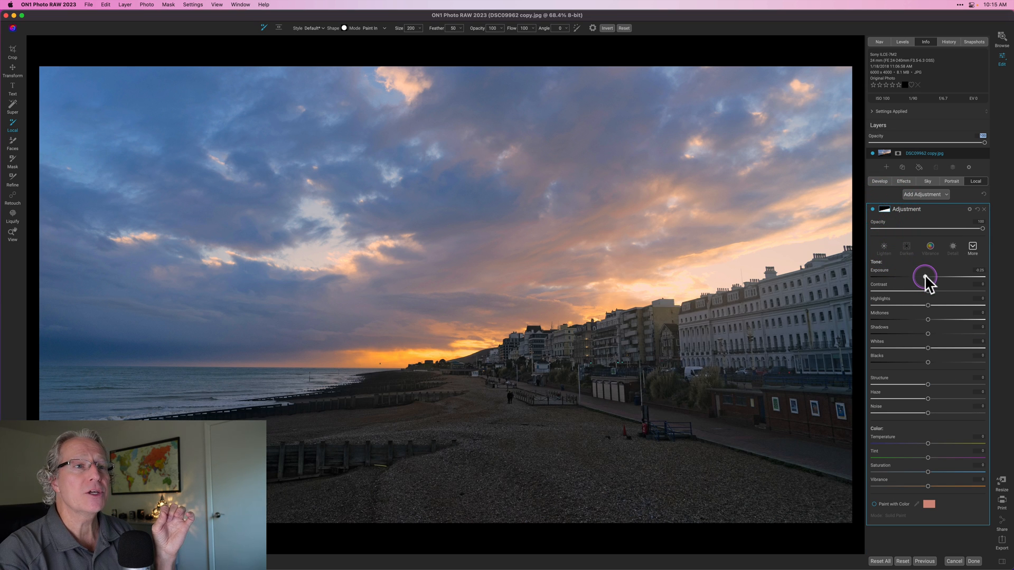
{"action": "left_click_drag", "start_coordinate": [925, 276], "coordinate": [934, 277]}
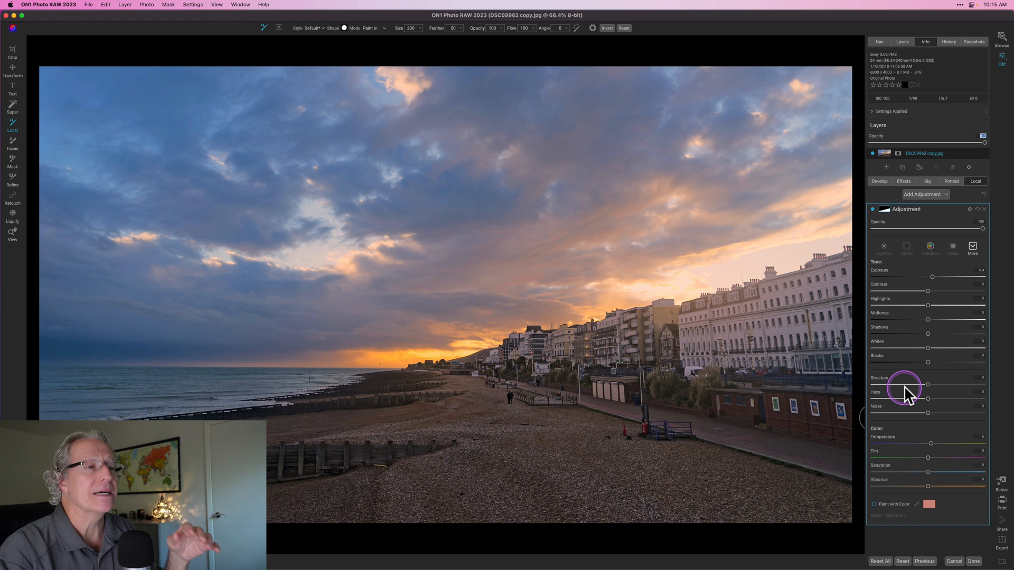
{"action": "mouse_move", "coordinate": [905, 388]}
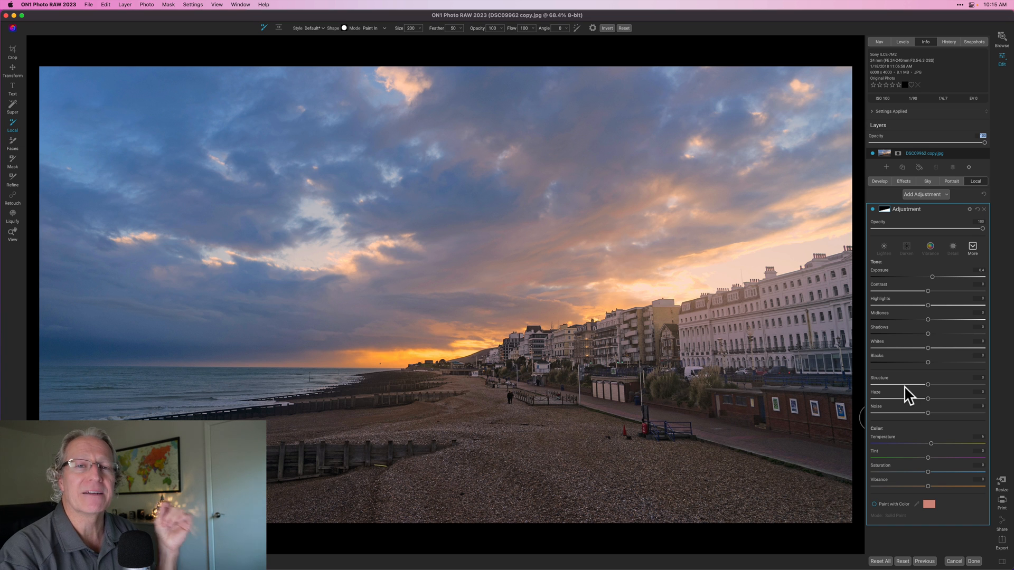
{"action": "mouse_move", "coordinate": [973, 393]}
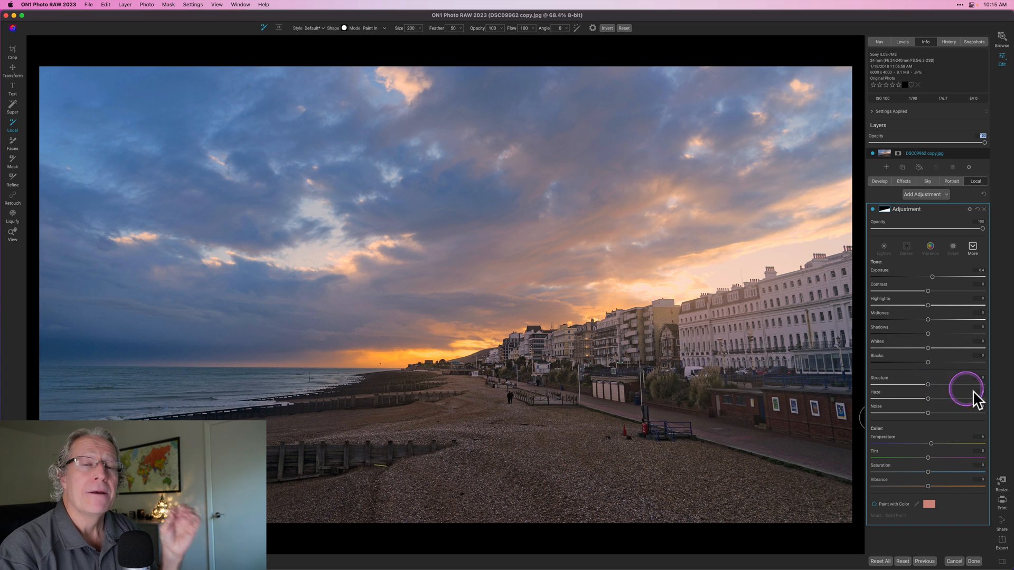
{"action": "mouse_move", "coordinate": [977, 397]}
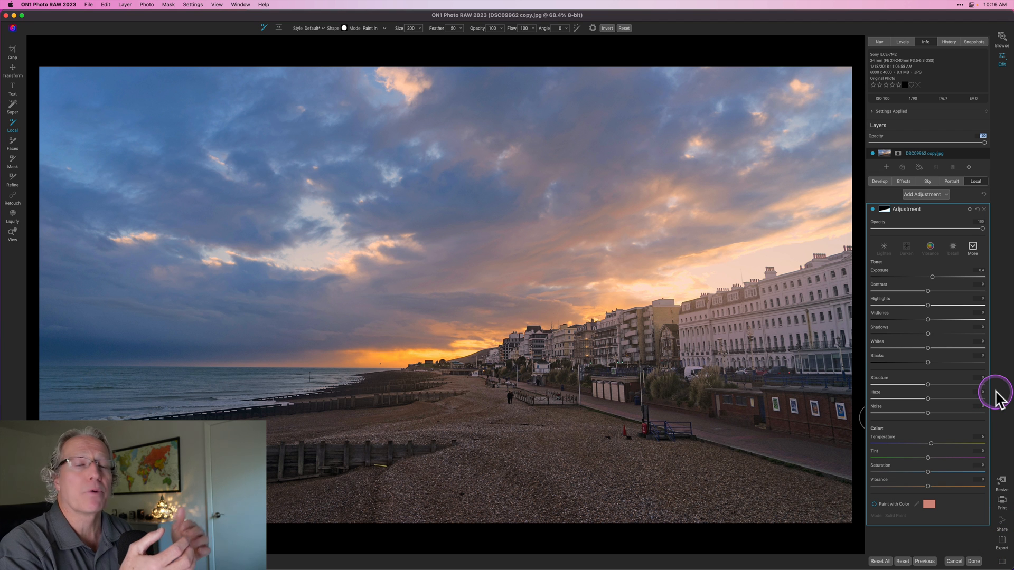
{"action": "mouse_move", "coordinate": [999, 397]}
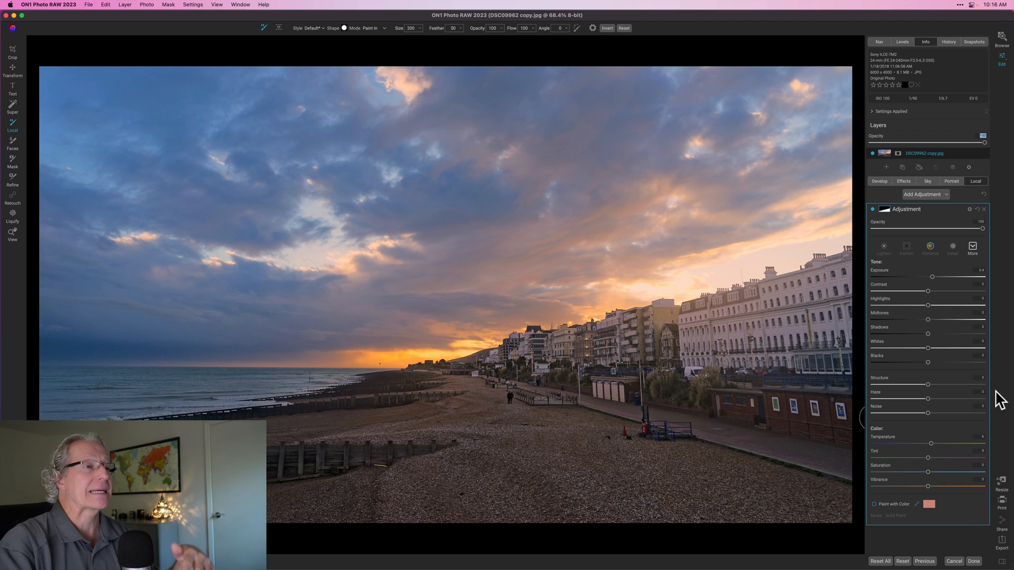